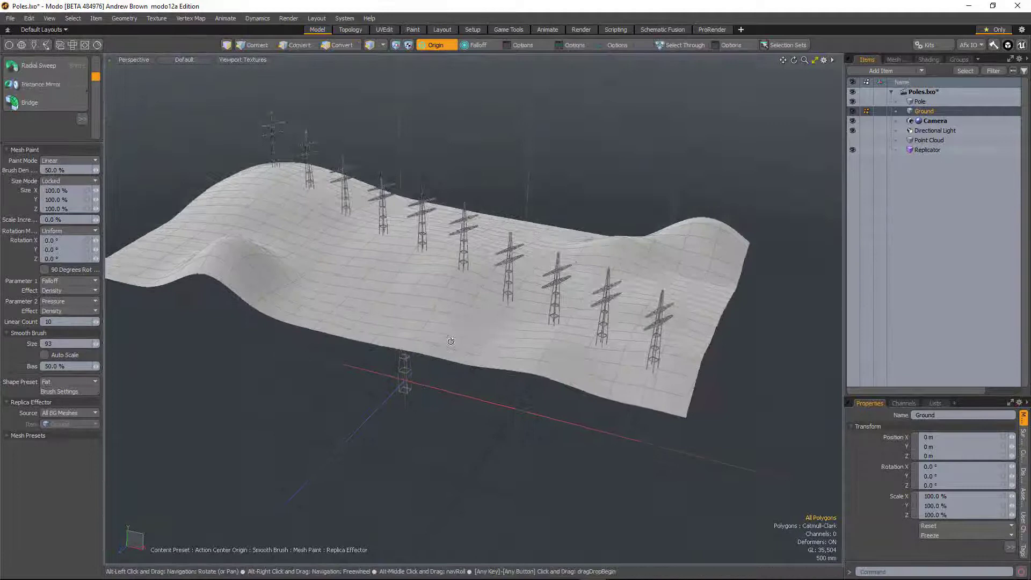
- Add a new empty Mesh item to hold the Merge Meshes operation
click(317, 29)
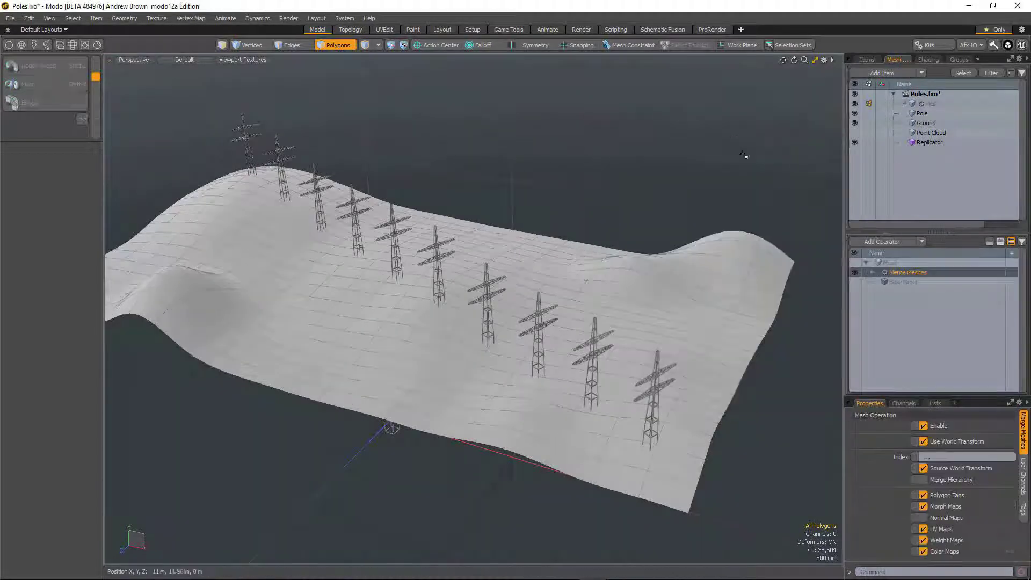
- Add the Replicator as the merge source and view the merged pole mesh on its own
click(867, 272)
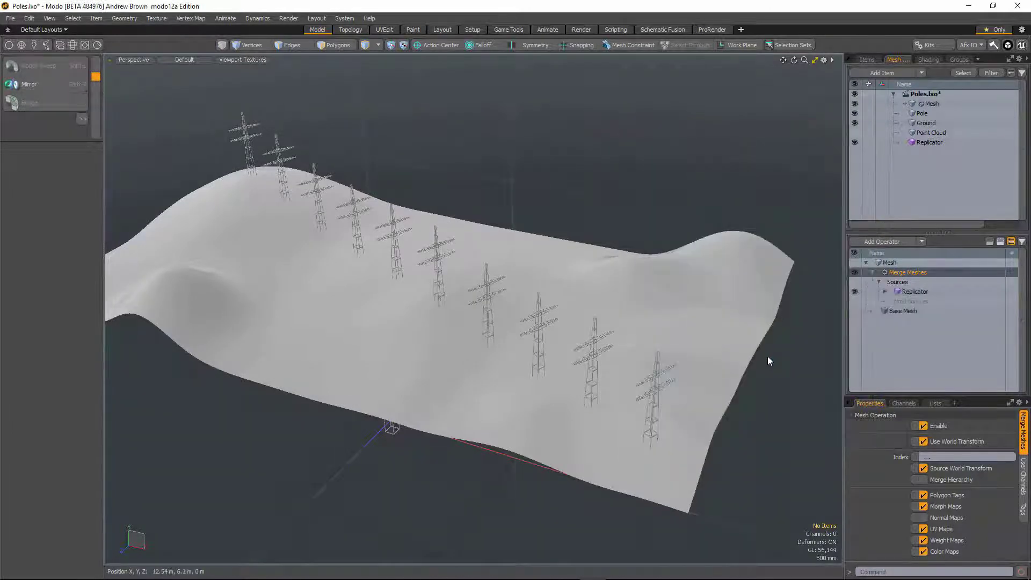
click(932, 103)
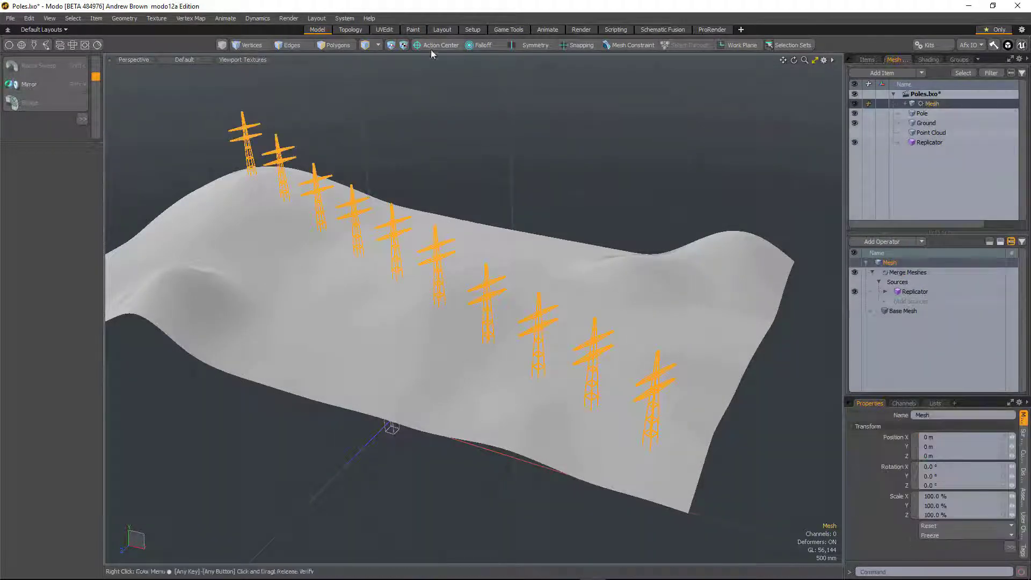
click(335, 45)
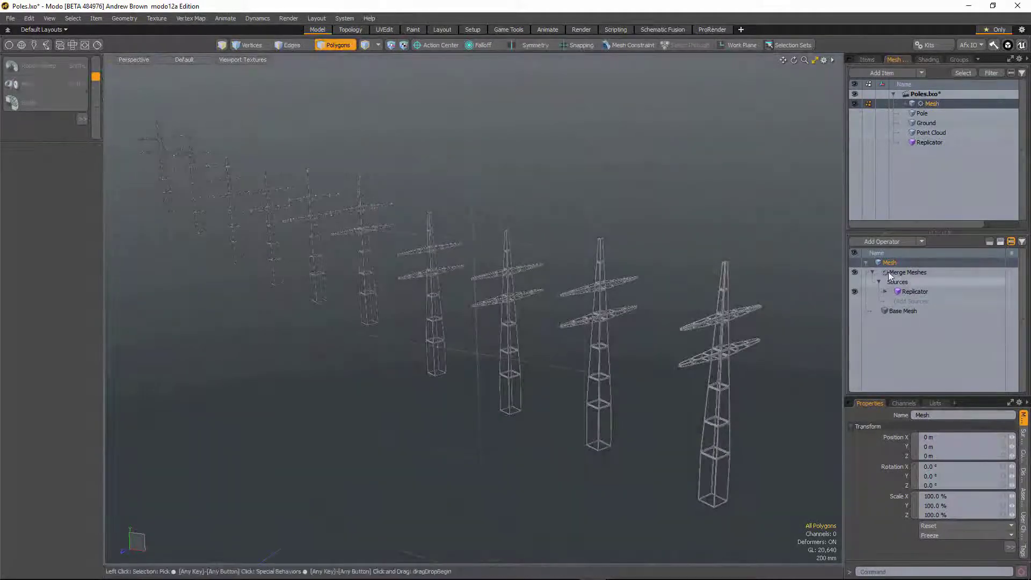
- Collapse and delete the Merge Meshes operation from the pole mesh's operation stack
click(909, 272)
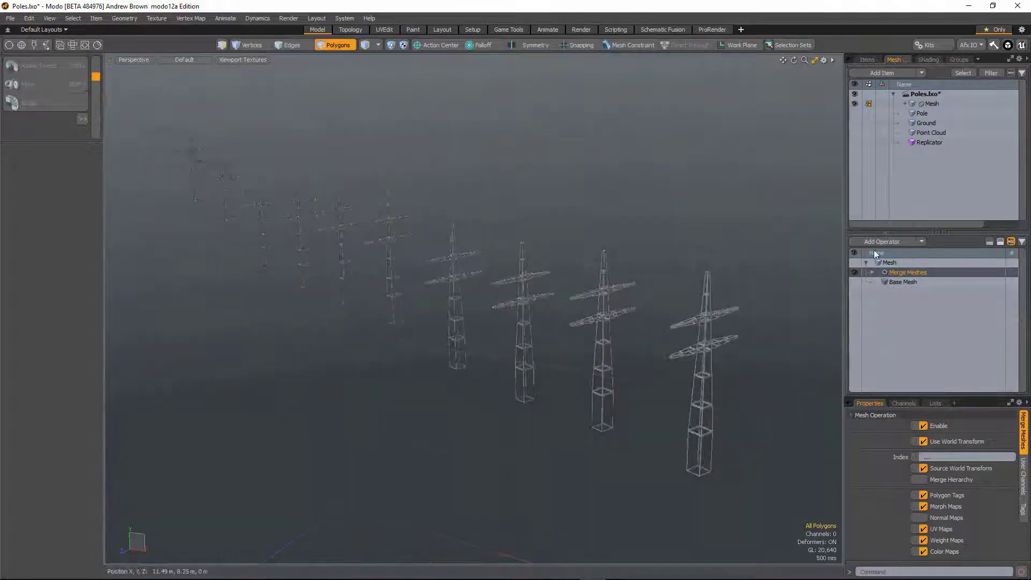
click(903, 282)
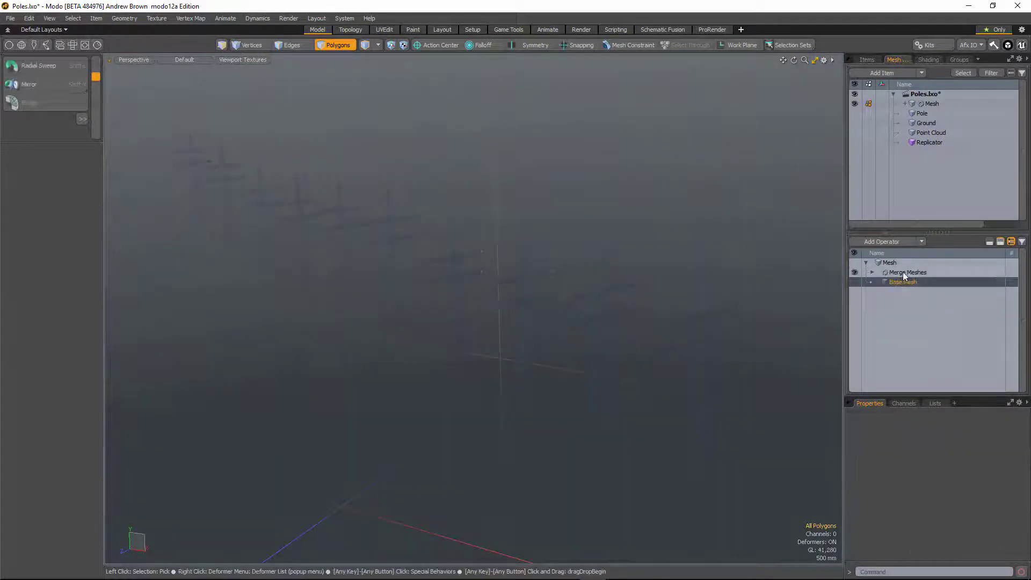
right_click(903, 281)
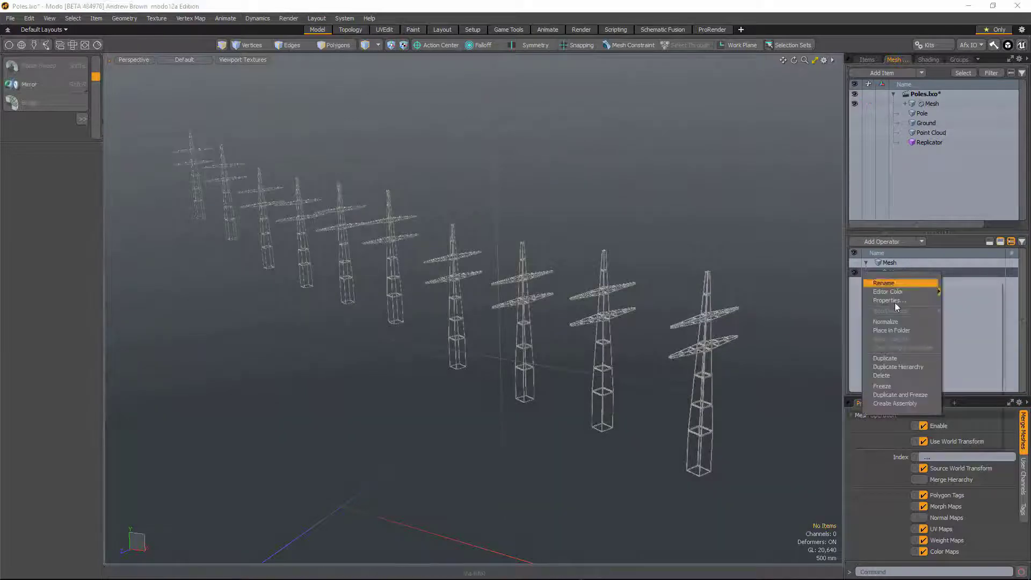
mouse_move(898, 366)
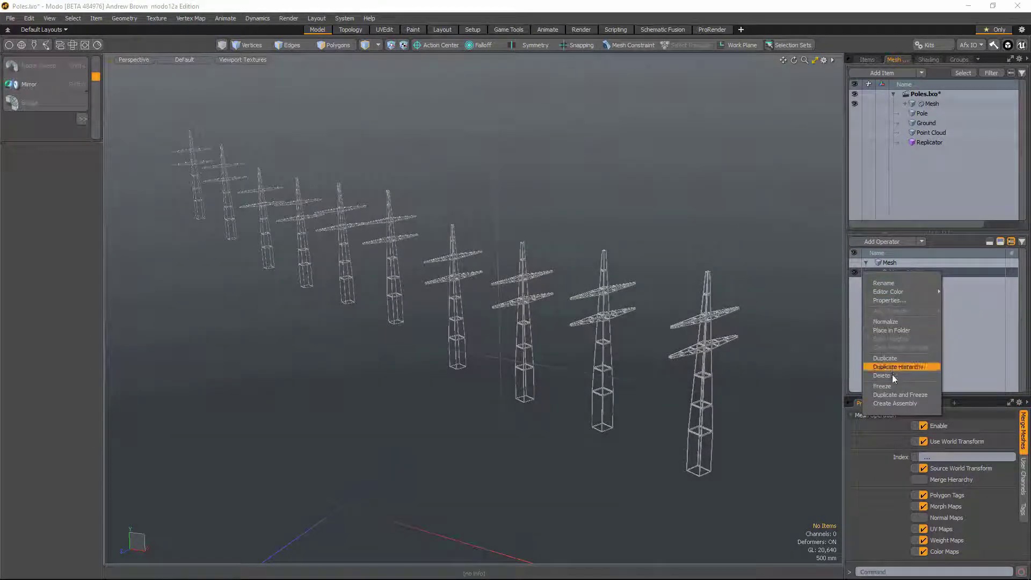
click(902, 366)
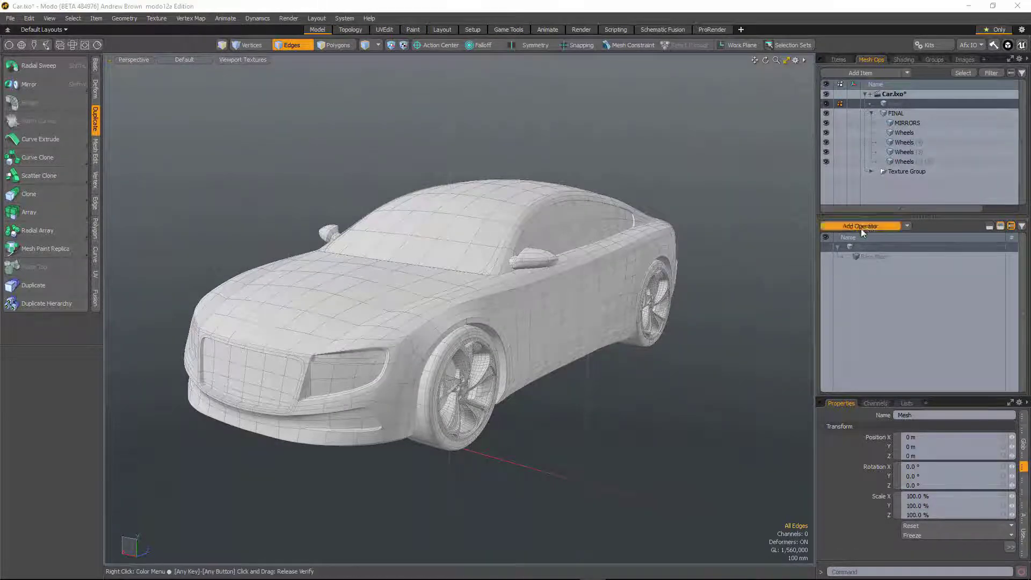
- Add Merge Meshes with the FINAL group as source and Merge Hierarchy enabled, then view the result
click(861, 226)
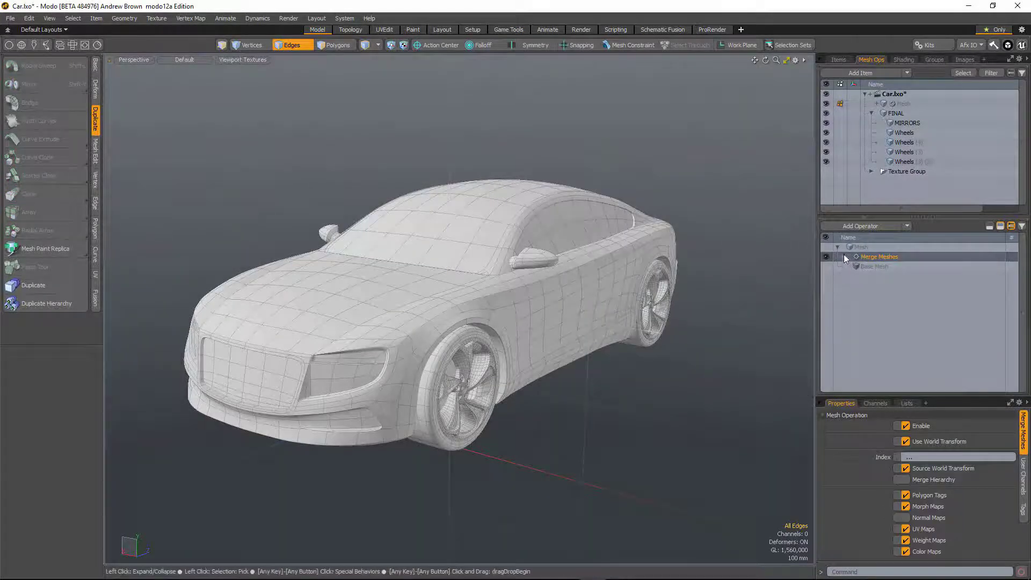
click(845, 257)
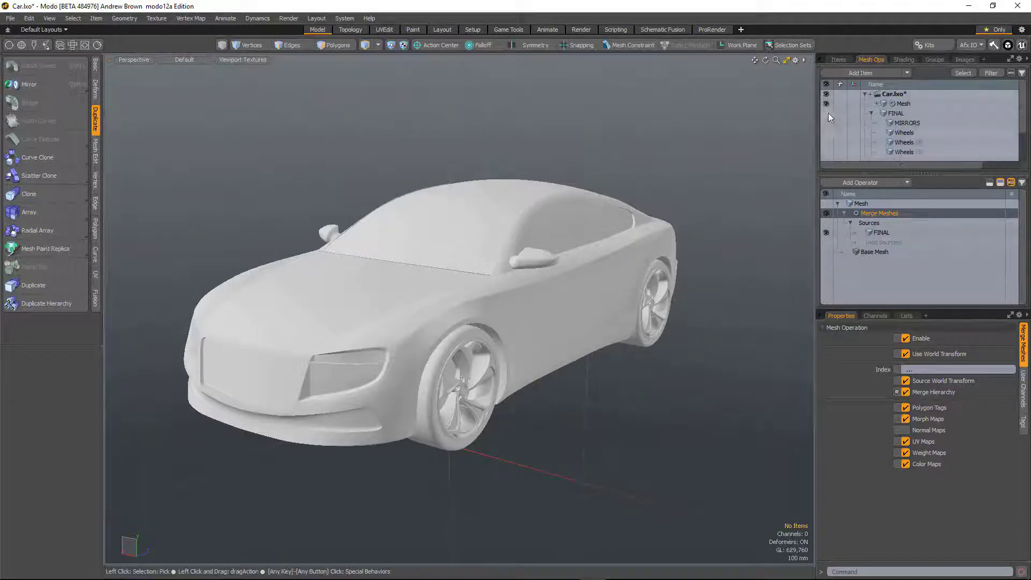
click(902, 104)
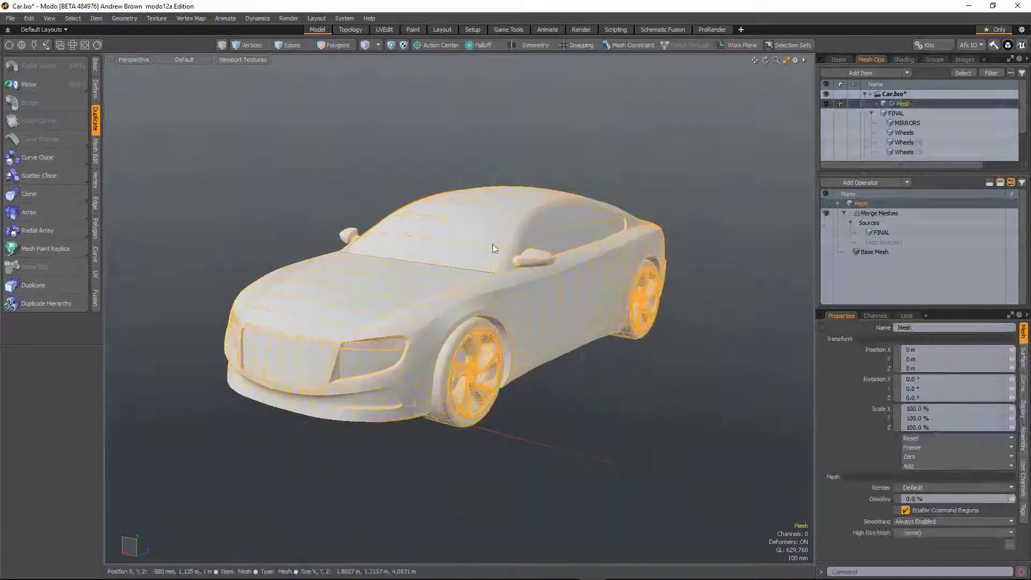
- Open Numbers.lxo and give a new mesh a Merge Meshes operation sourcing digits 0–5
click(291, 44)
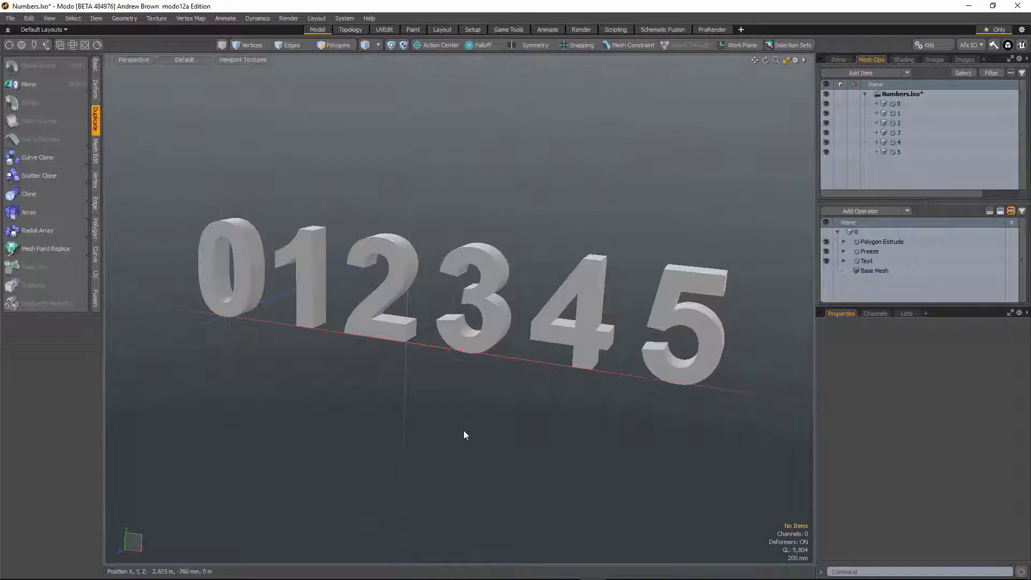
mouse_move(463, 437)
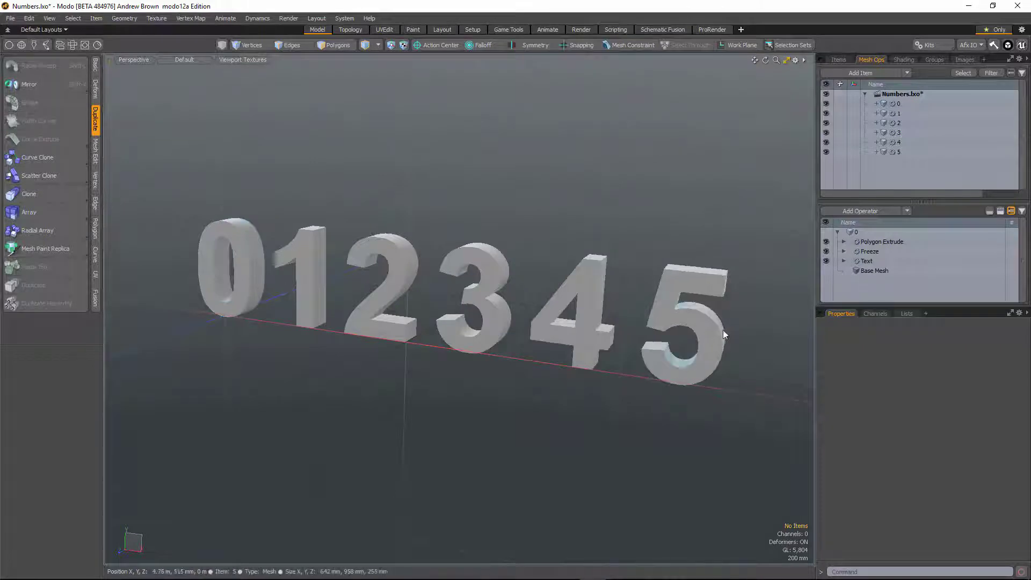
click(899, 103)
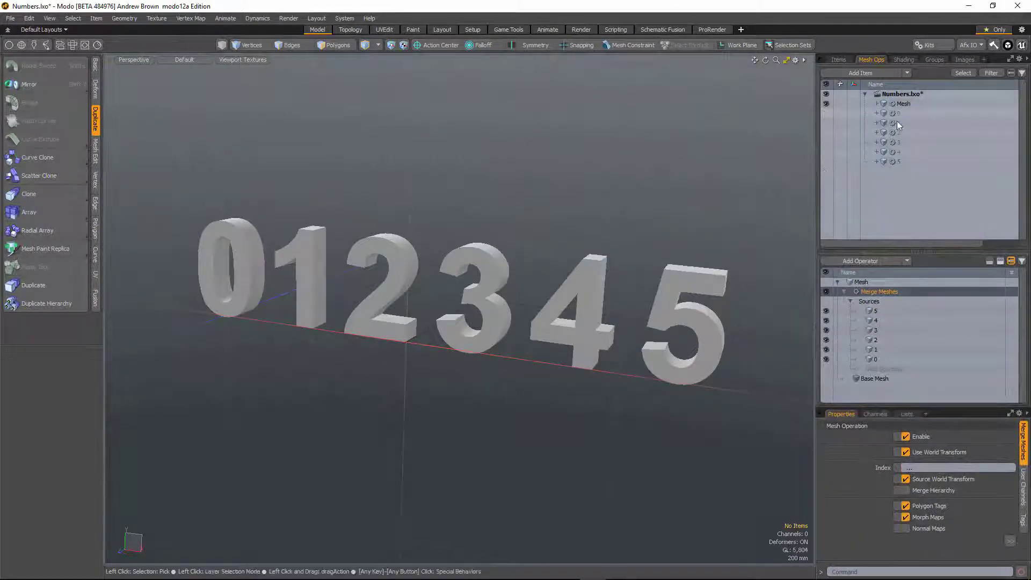
- Set the Merge Meshes source Index to 5 so only the digit 5 is output
click(903, 103)
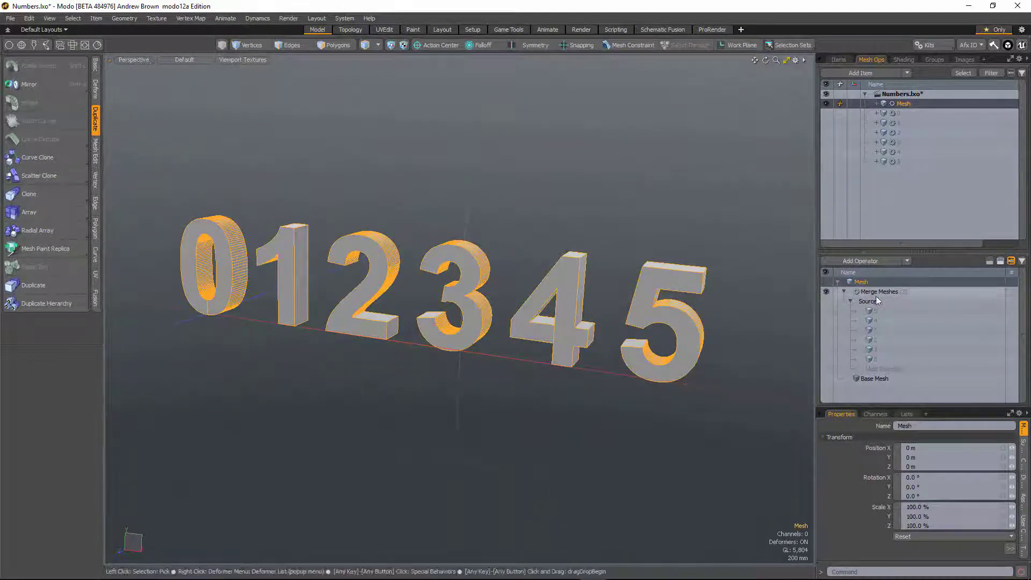
click(879, 291)
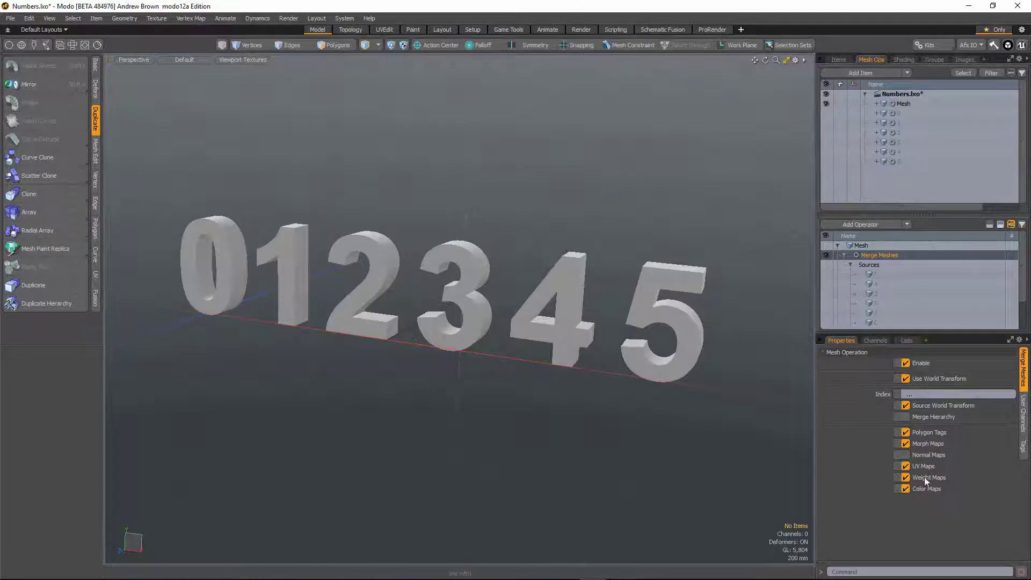
click(954, 393)
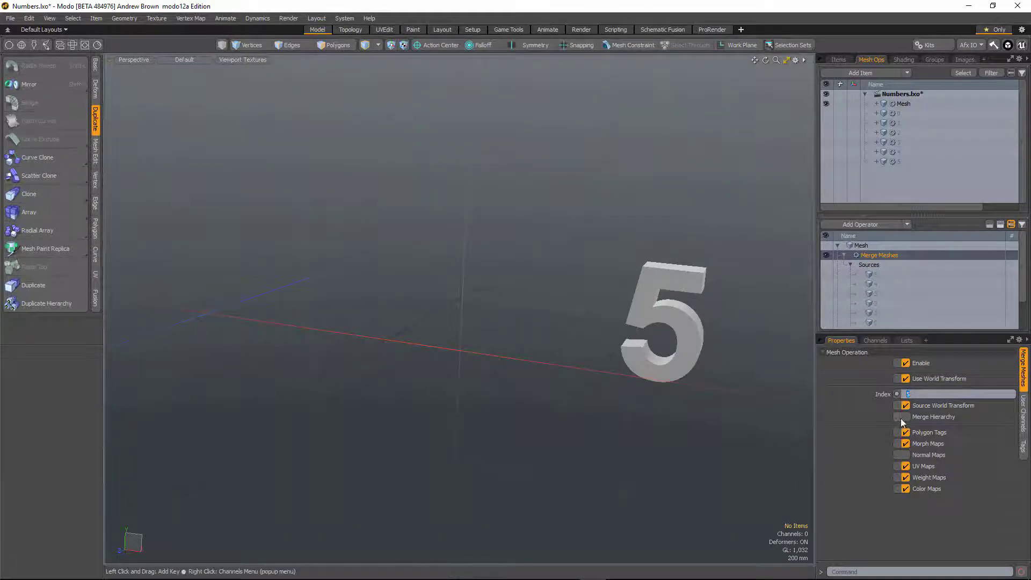
- Change the Index to the range 3-5, then 2-5, so digits 2 through 5 appear
click(904, 405)
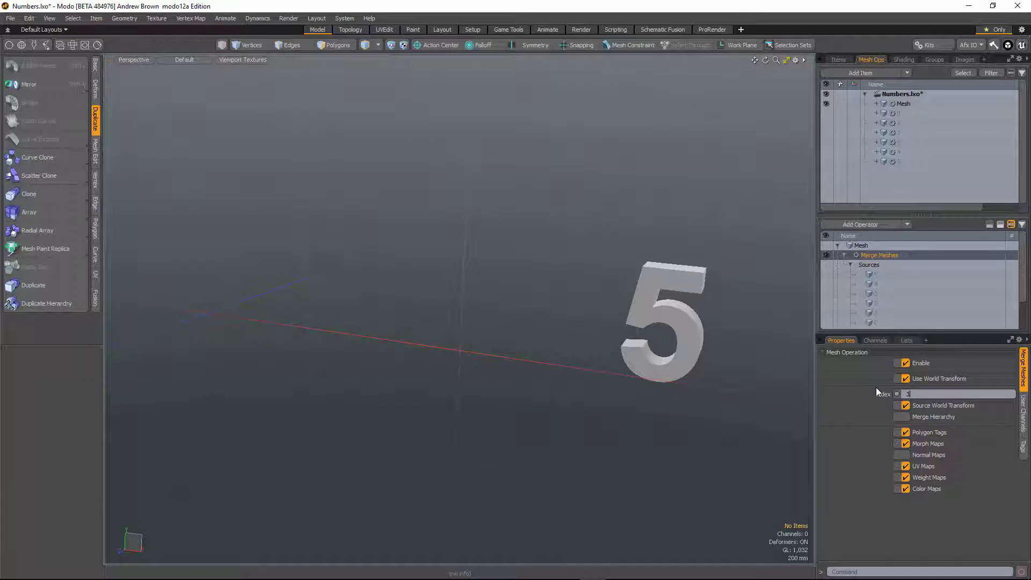
text(-5)
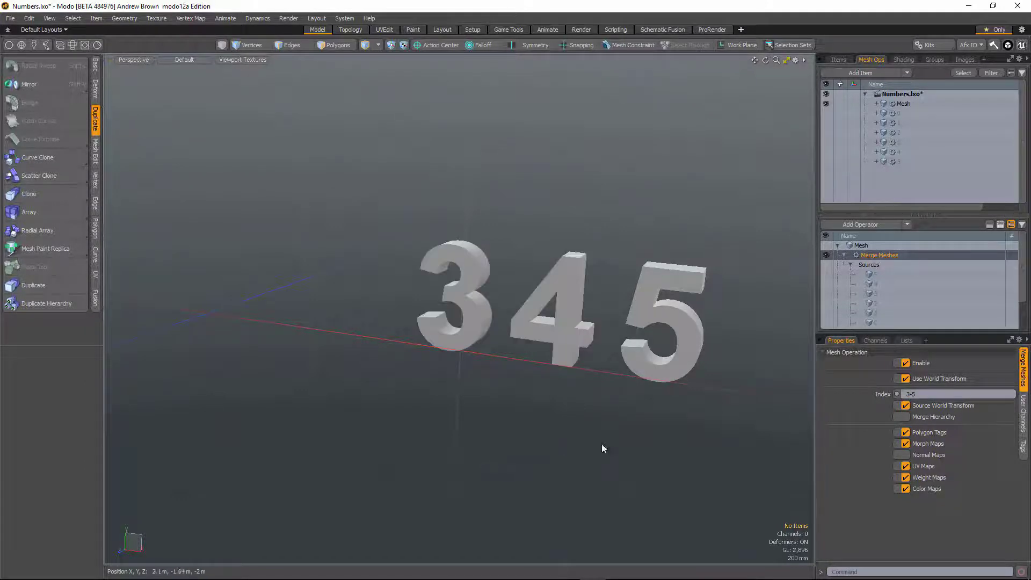
click(954, 393)
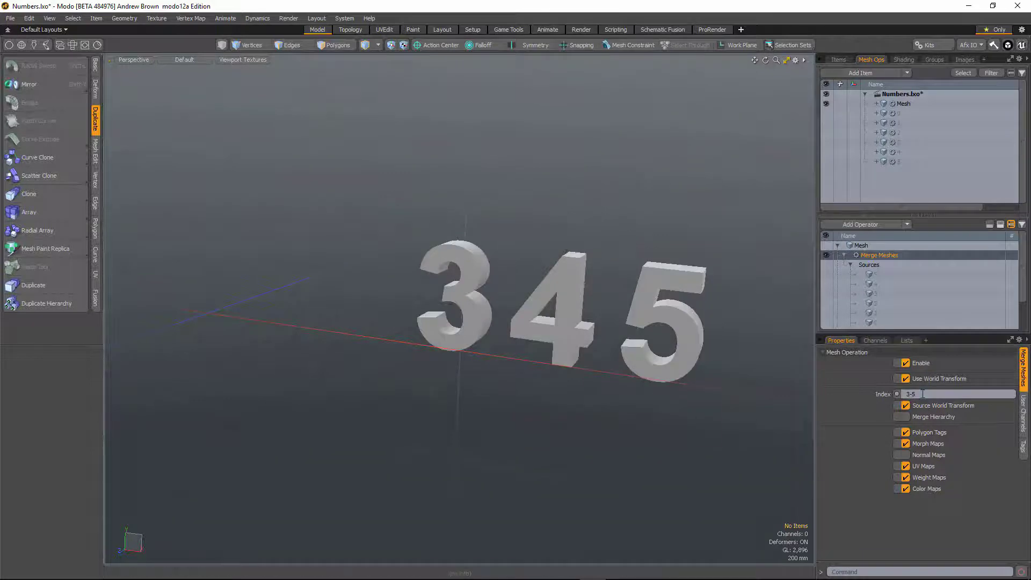
triple_click(967, 394)
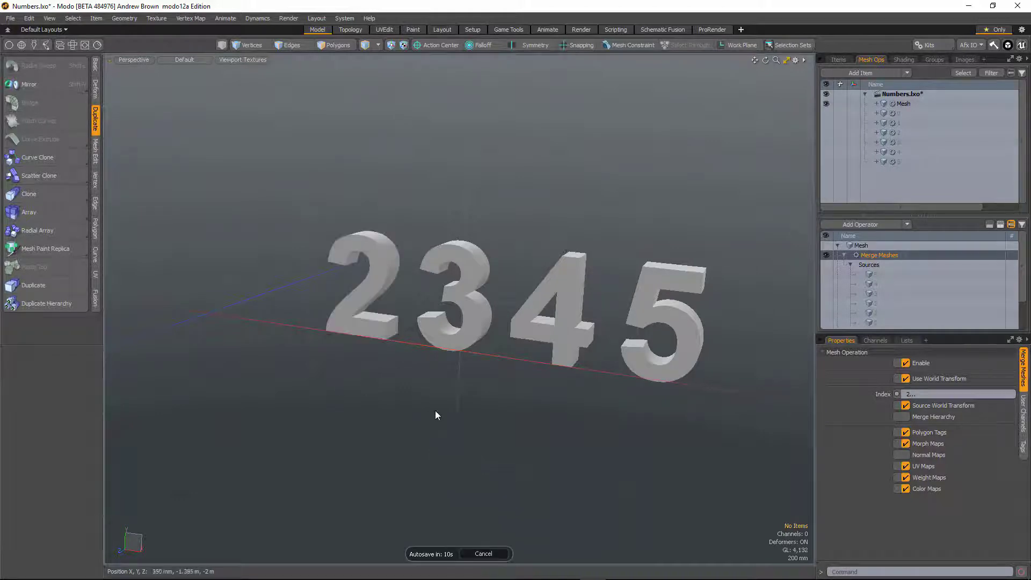
click(960, 393)
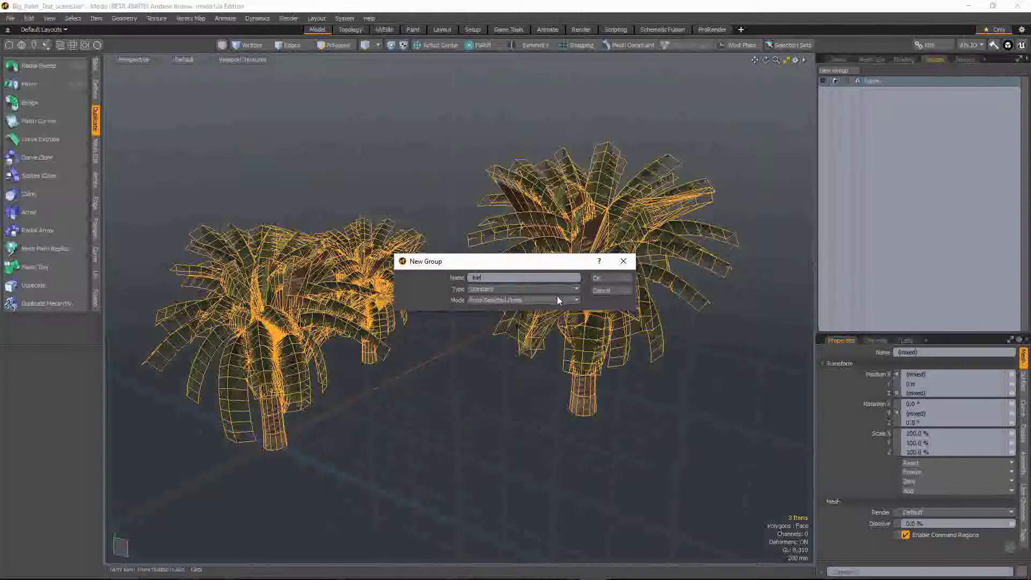
- Create a new group from the selected palm tree meshes
click(599, 277)
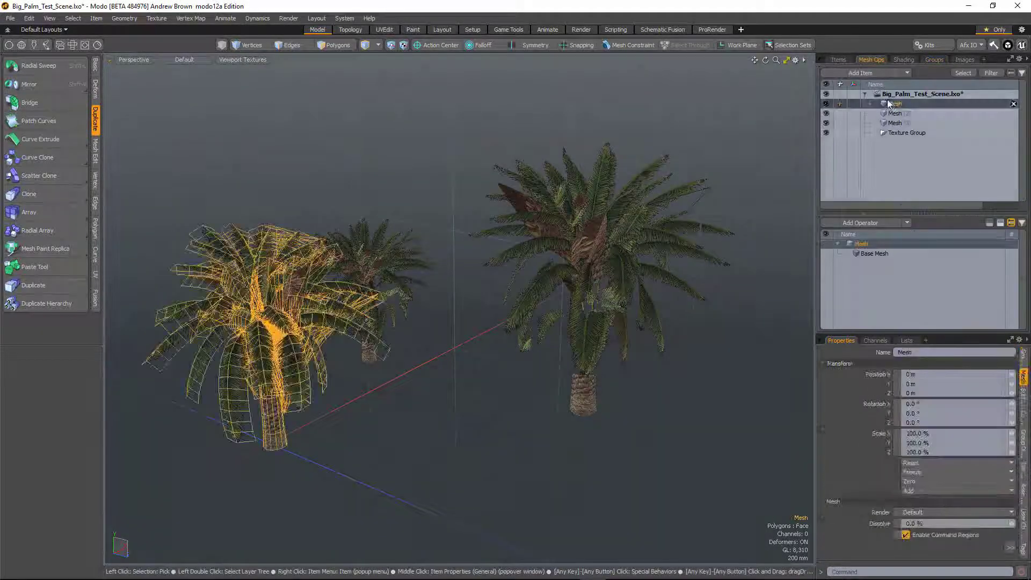
- Add a Merge Meshes operation to the empty mesh with the trees group as its source
click(861, 223)
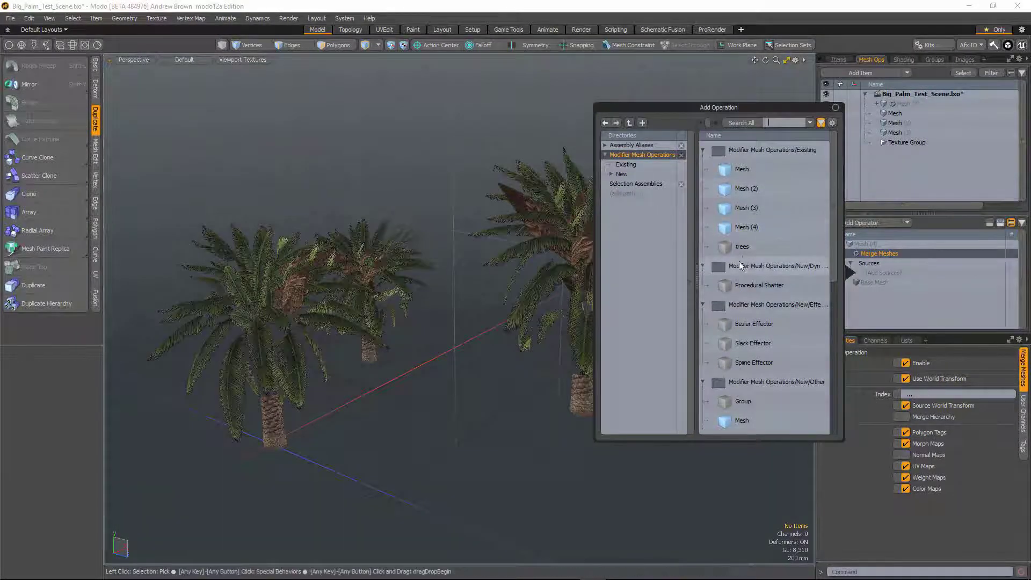
click(741, 246)
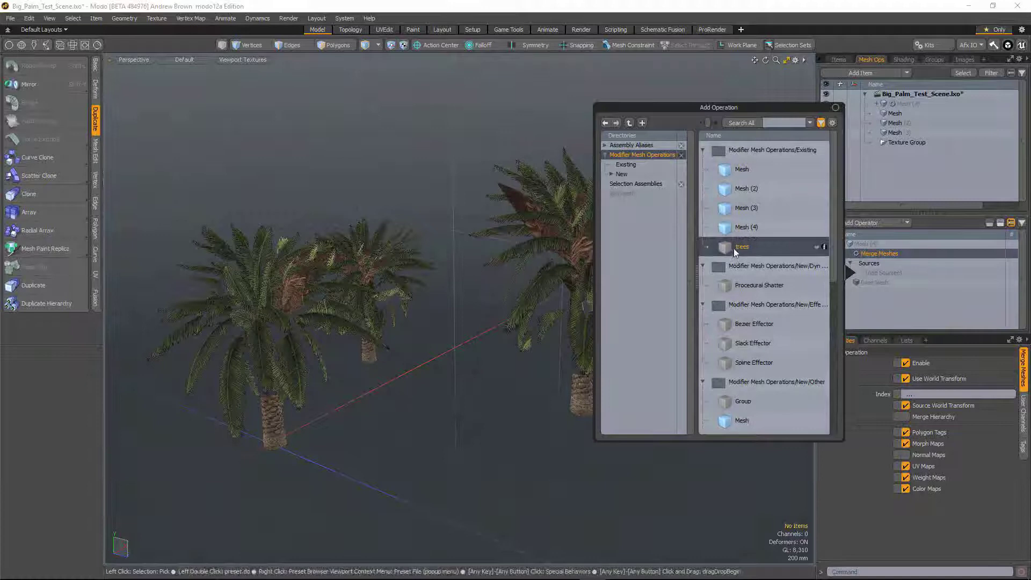